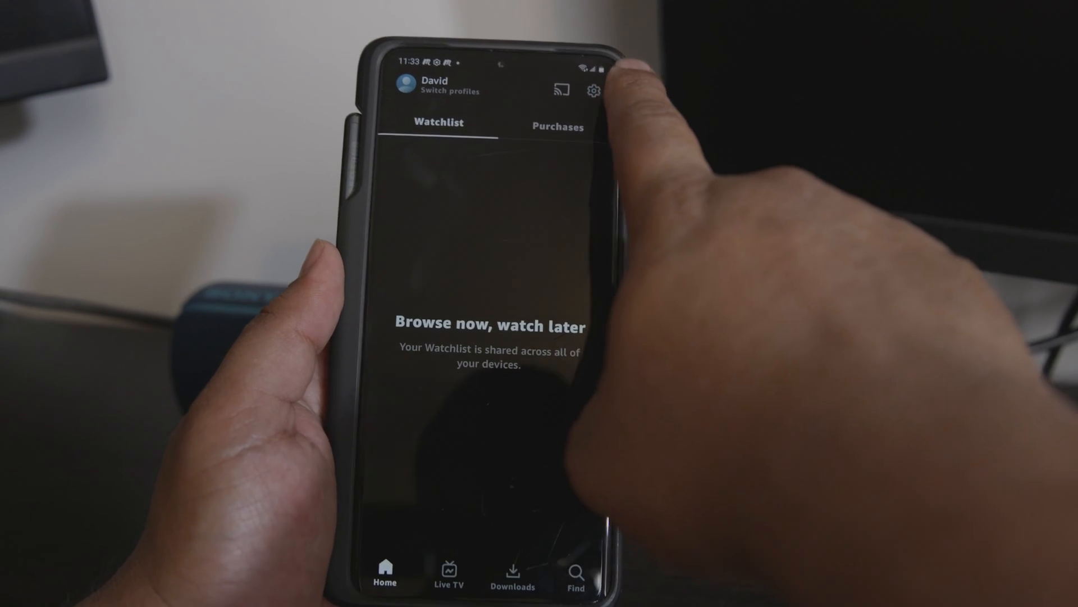
Open Settings and go to Stream & download, showing streaming quality Better.
left_click(593, 90)
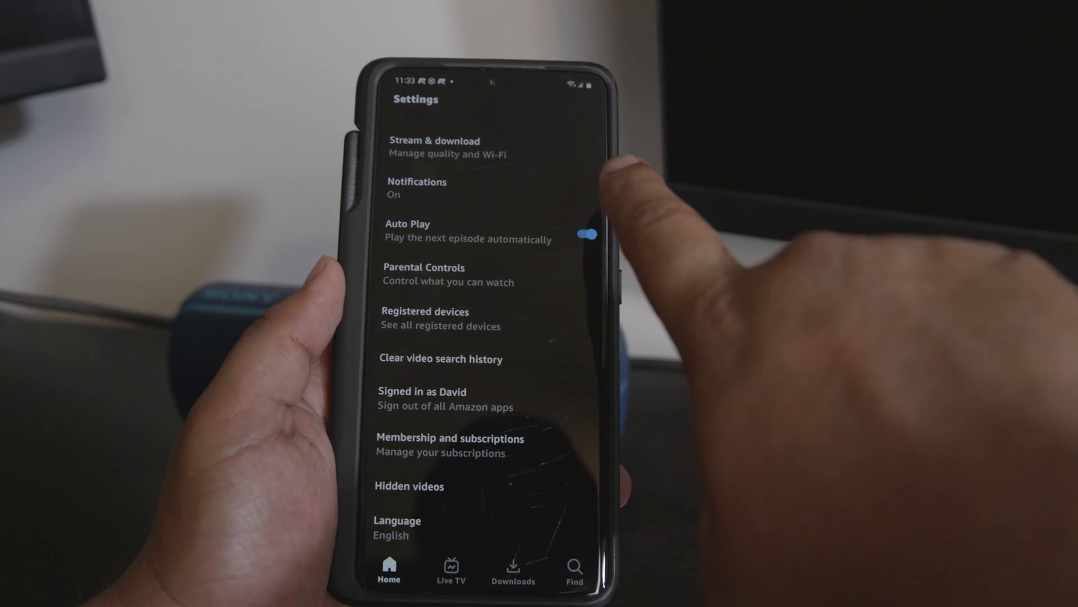
left_click(434, 146)
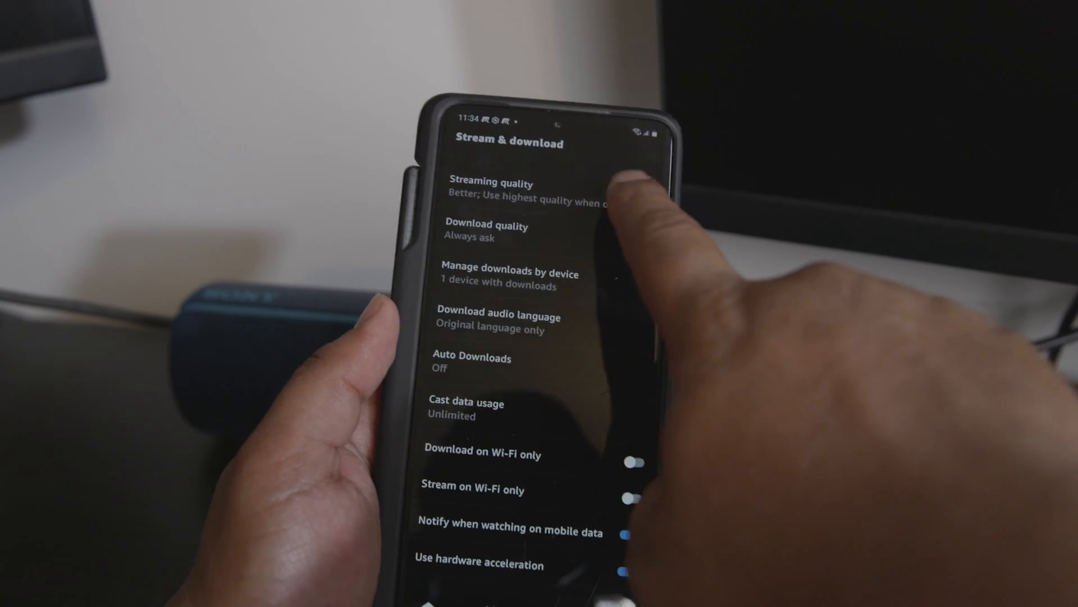
left_click(492, 193)
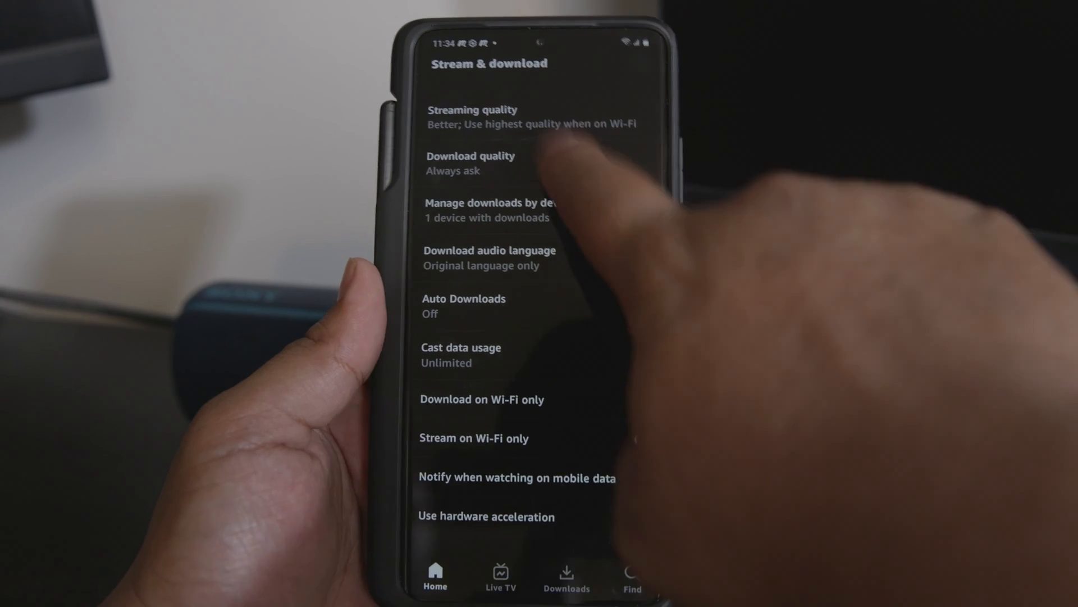
Open Download quality choices (Best to Data Saver) and keep Always ask selected.
left_click(471, 164)
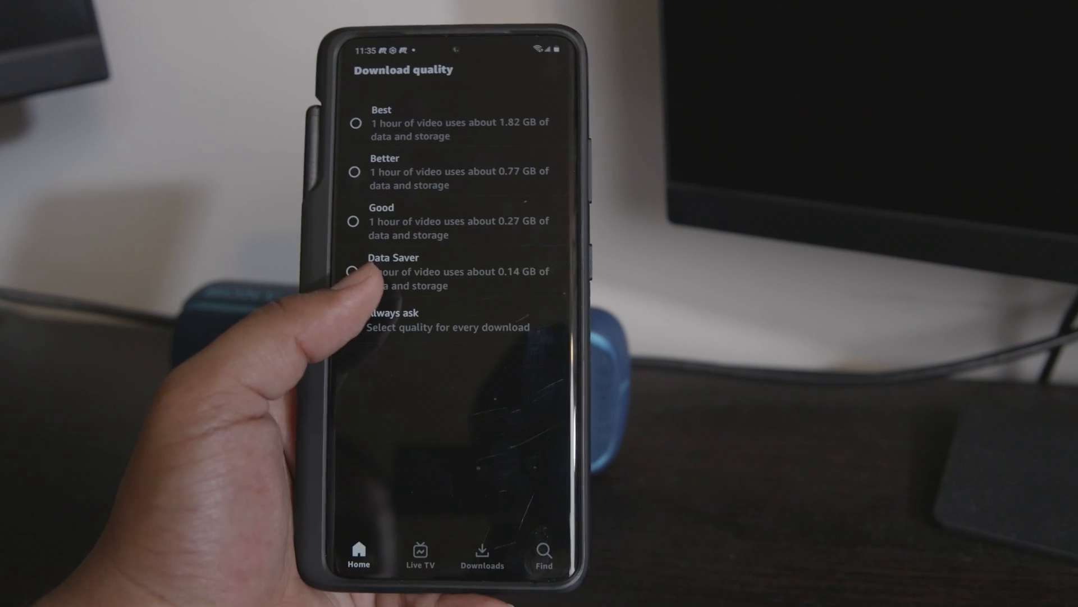
left_click(345, 302)
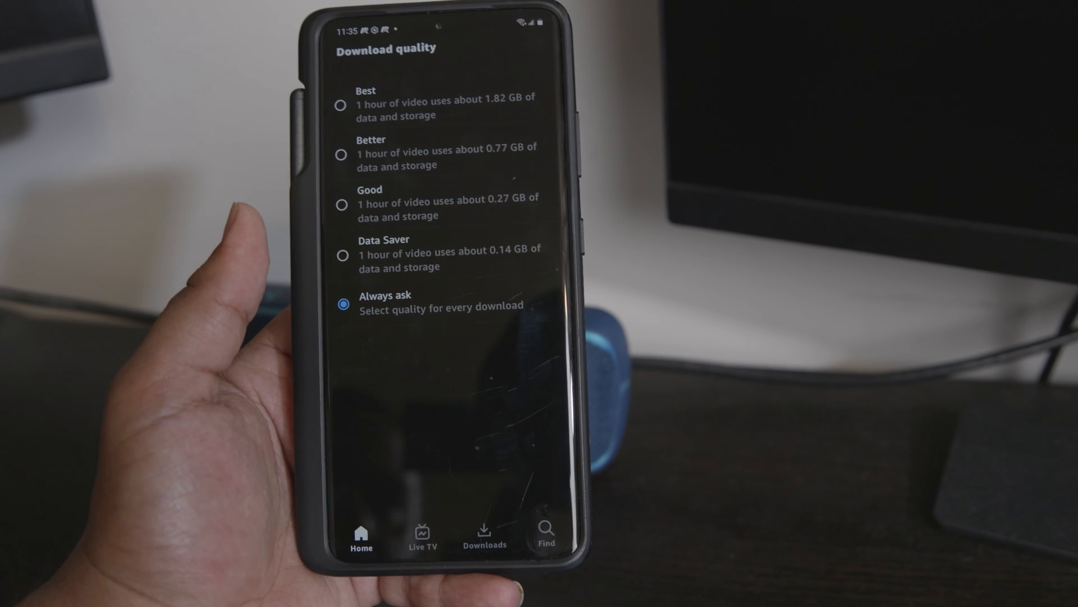